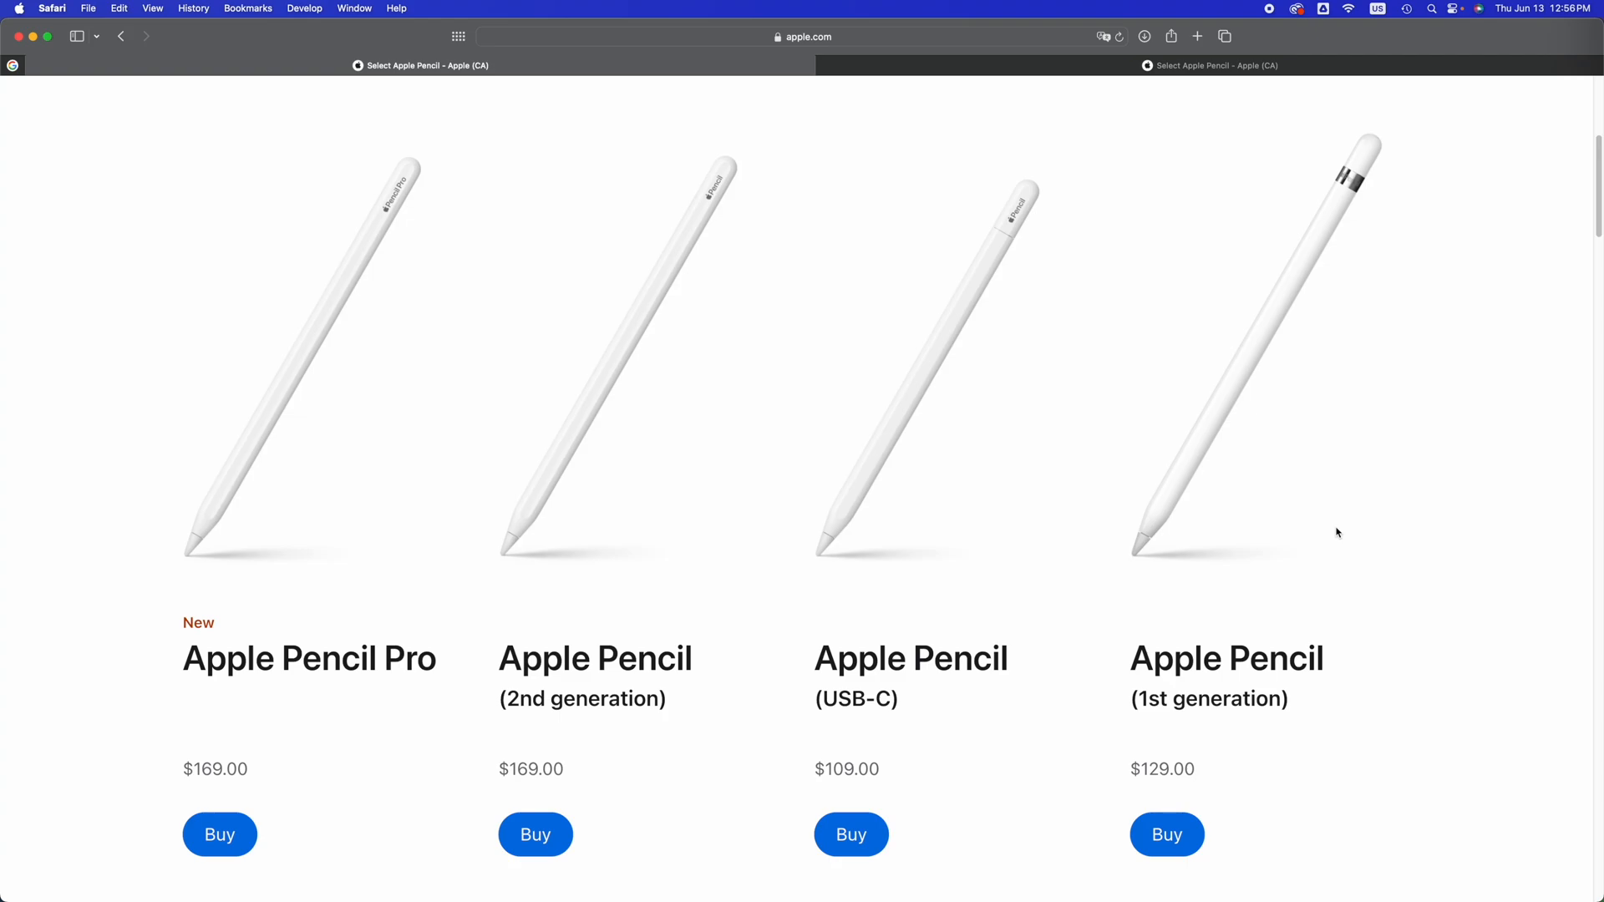
mouse_move(244, 686)
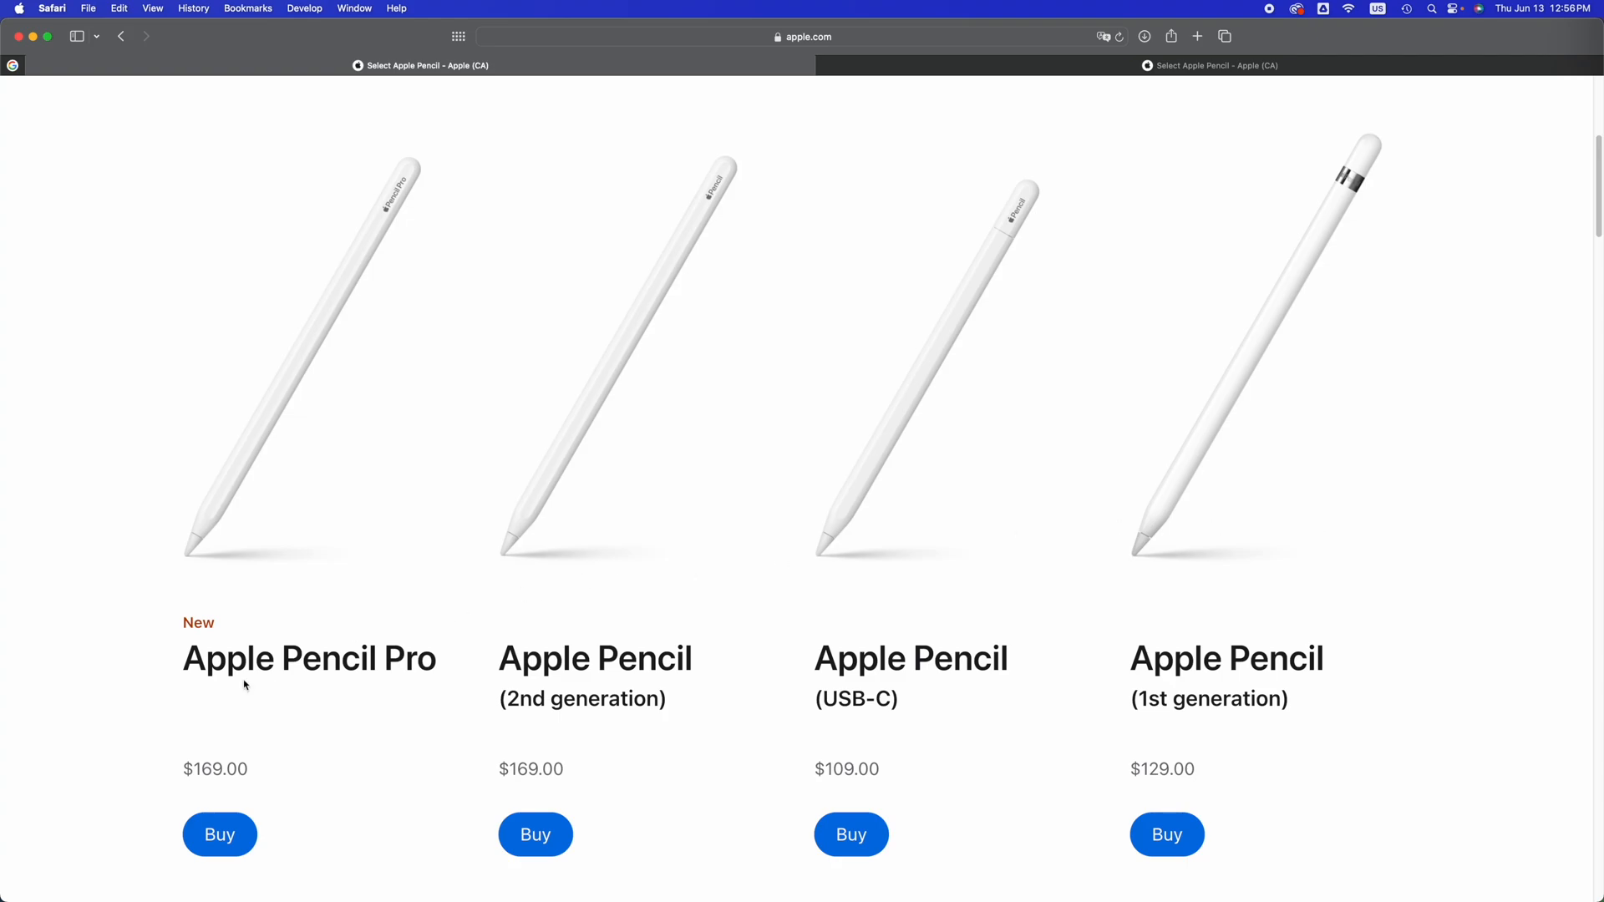
mouse_move(1419, 655)
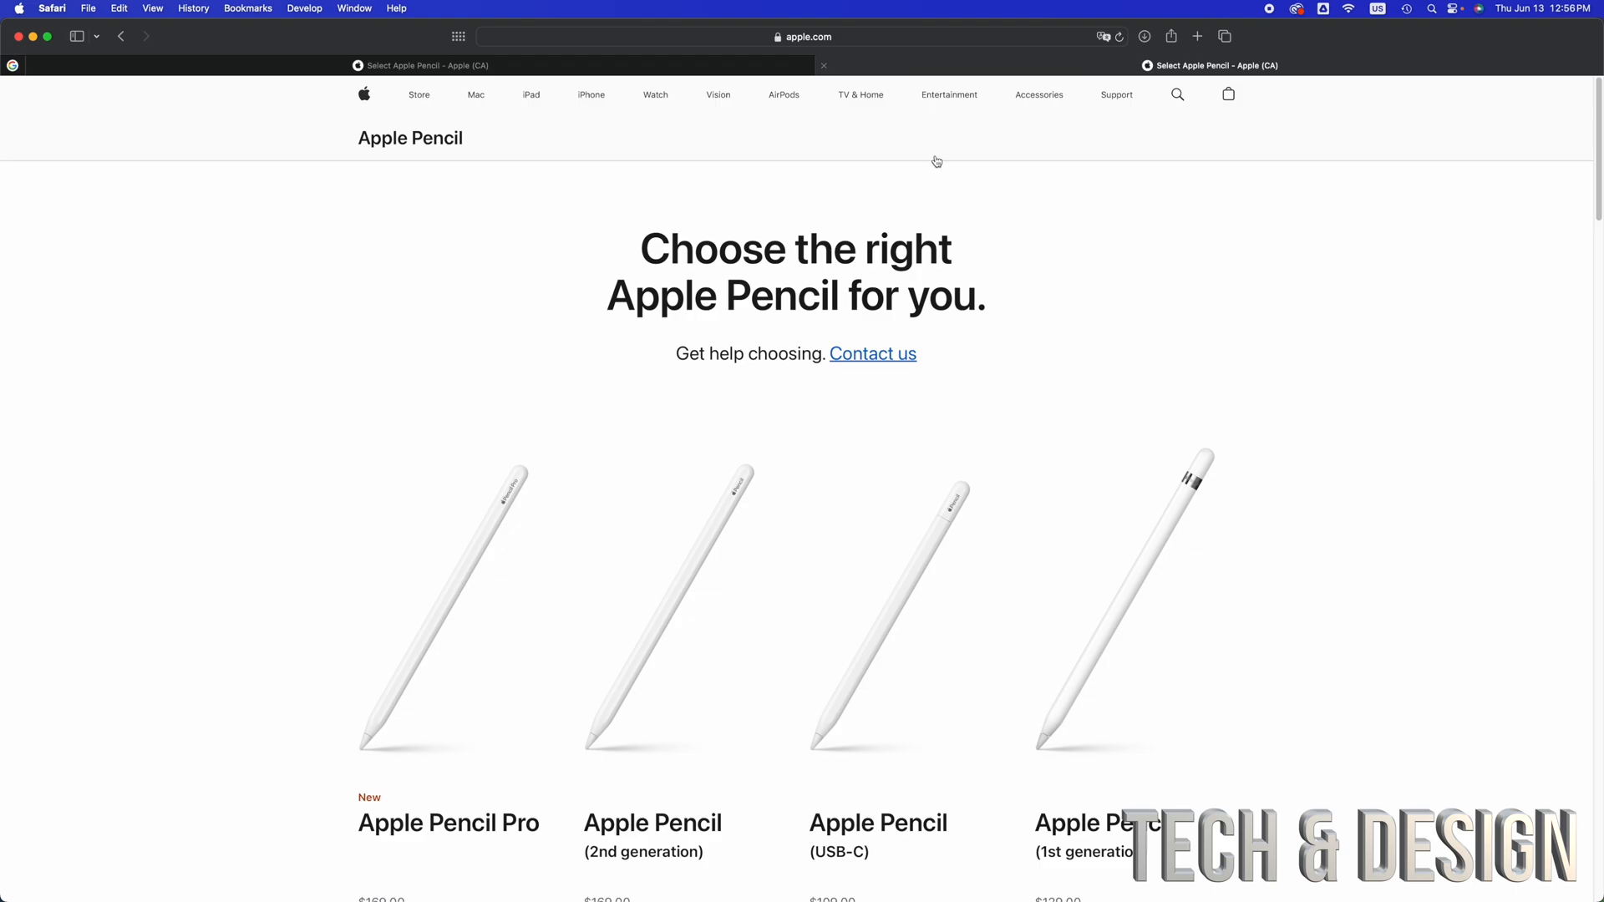
scroll(down, 3)
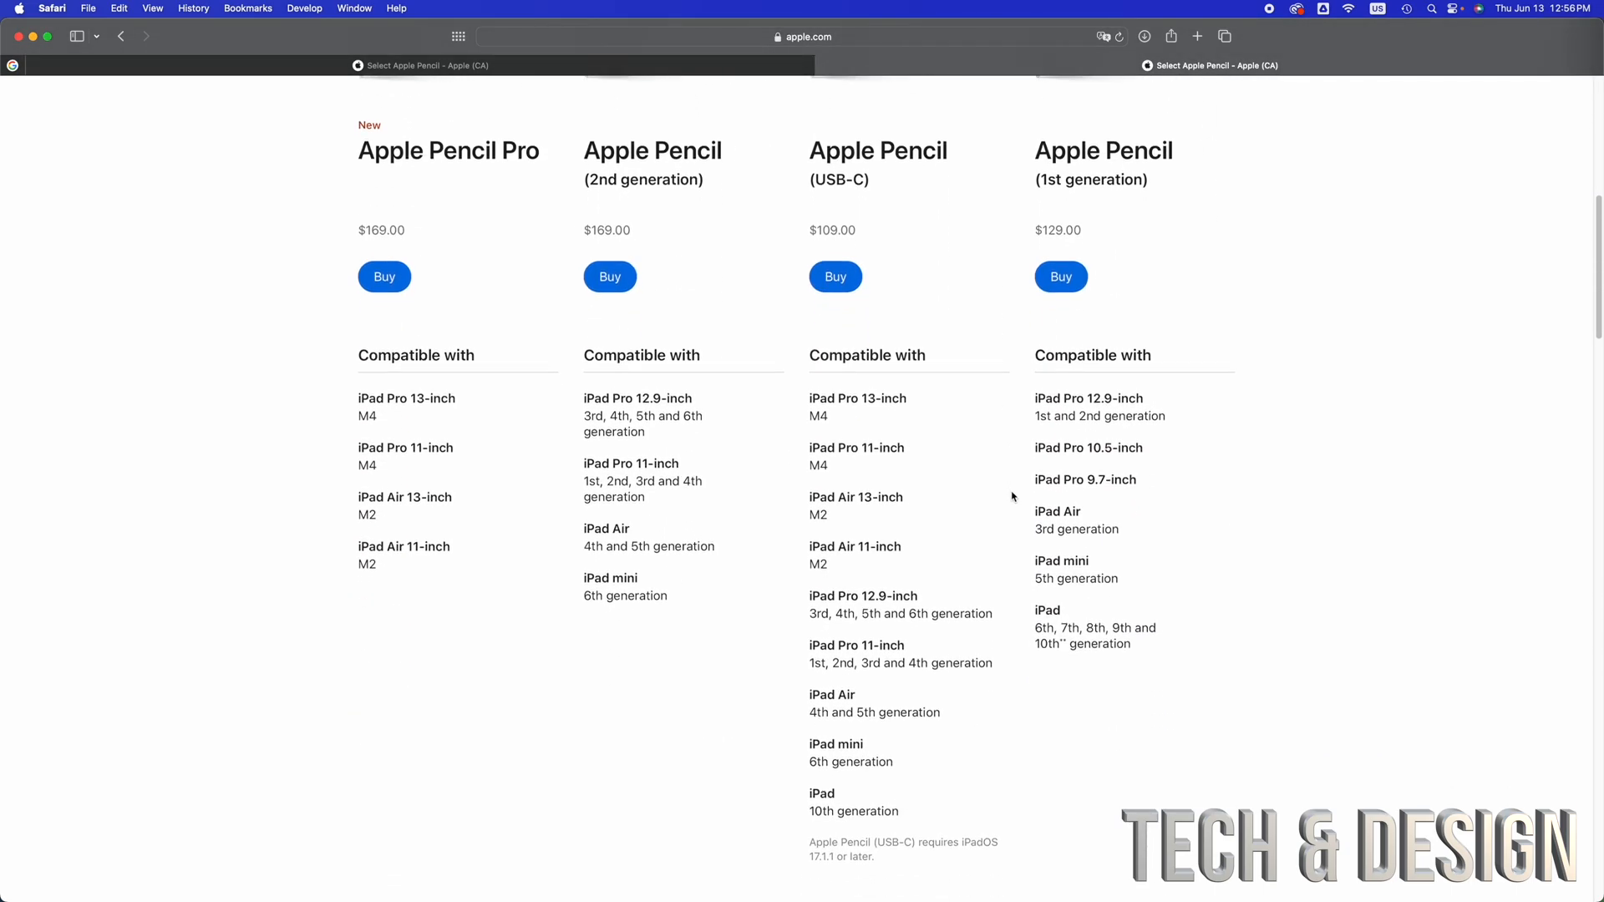